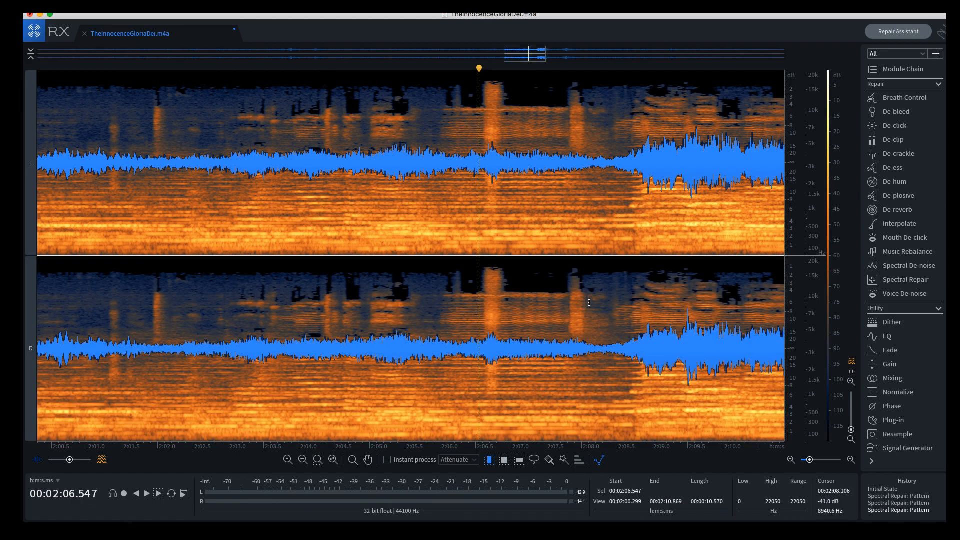
mouse_move(484, 126)
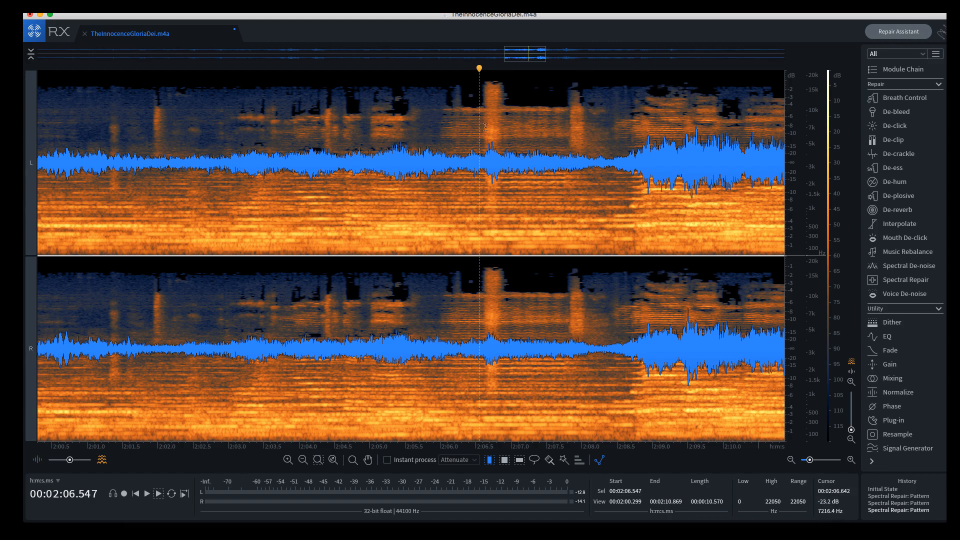
mouse_move(482, 81)
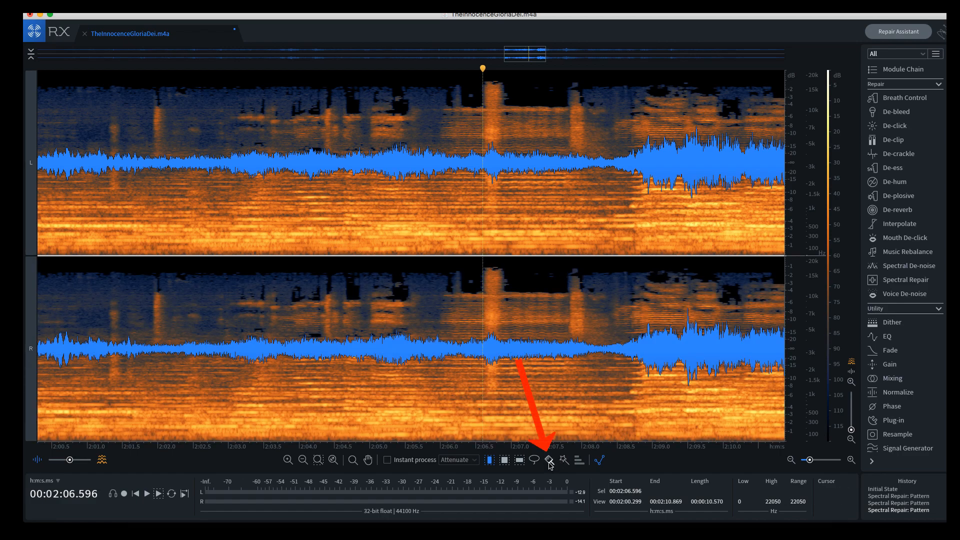
mouse_move(549, 460)
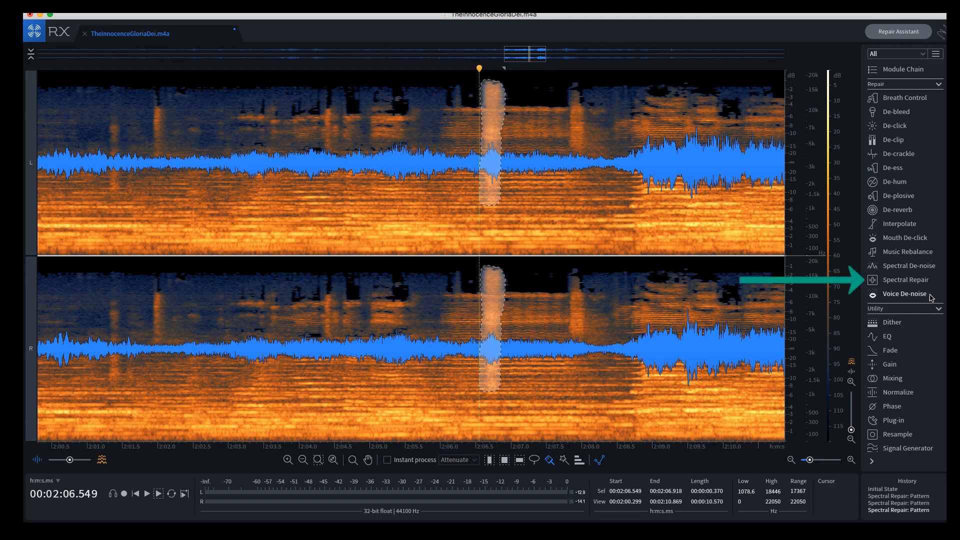
mouse_move(908, 270)
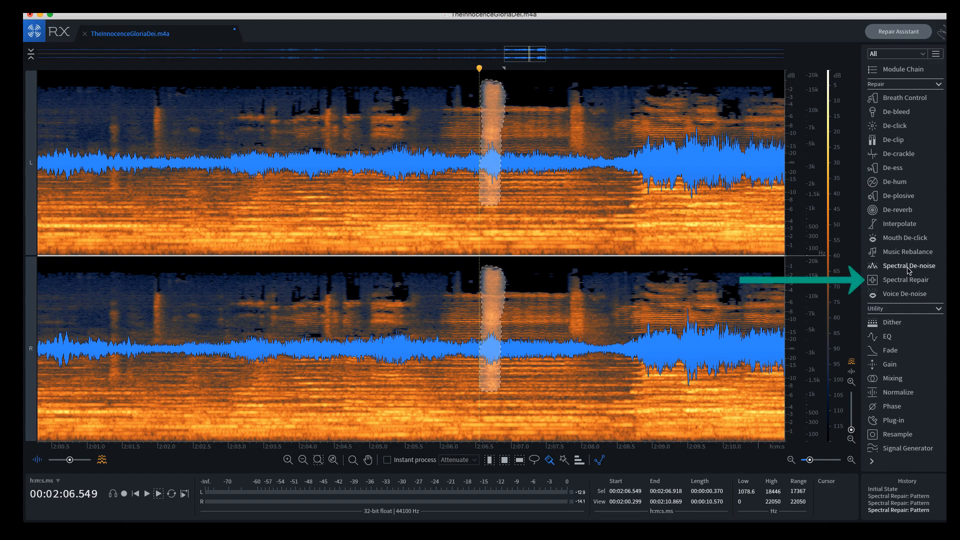
mouse_move(908, 279)
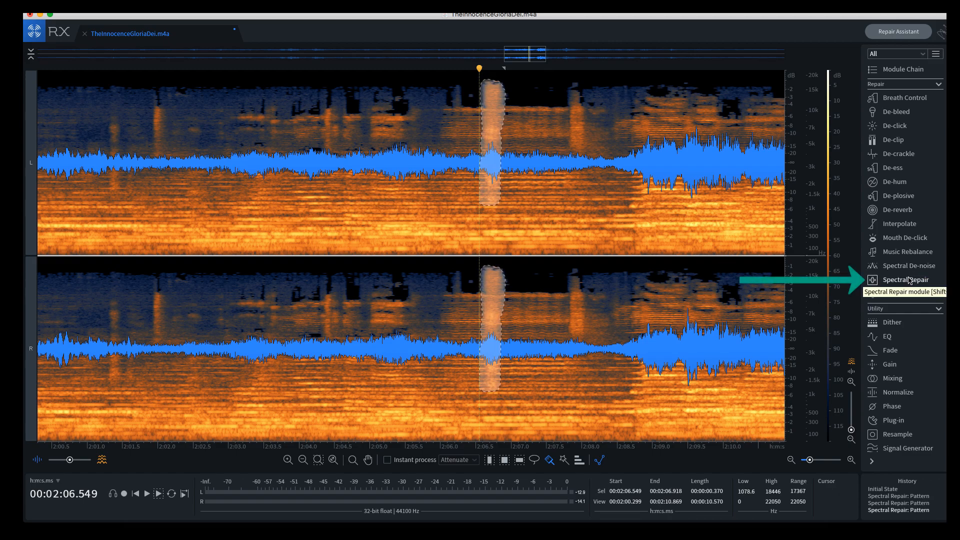
Step: Open the Spectral Repair module on Pattern mode for the brushed sniff selection
click(908, 280)
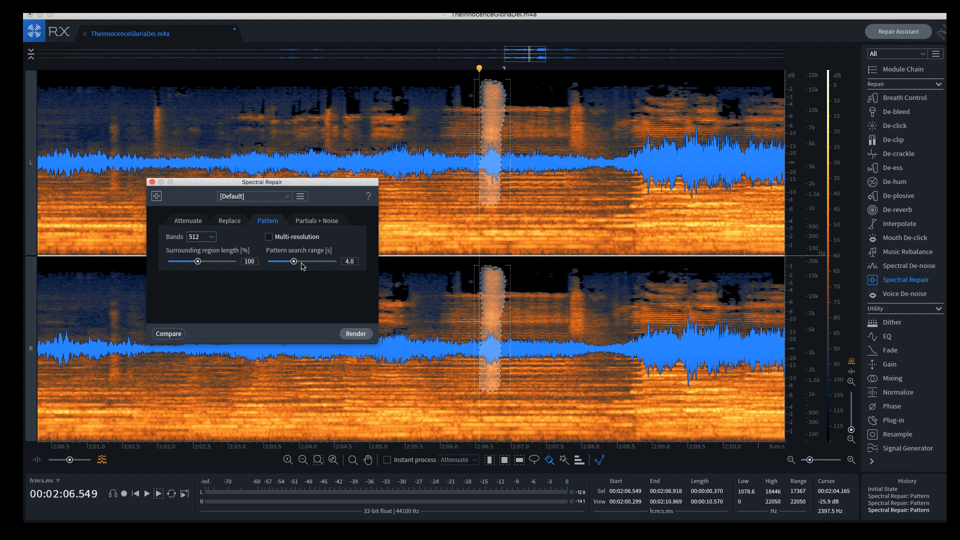
mouse_move(356, 334)
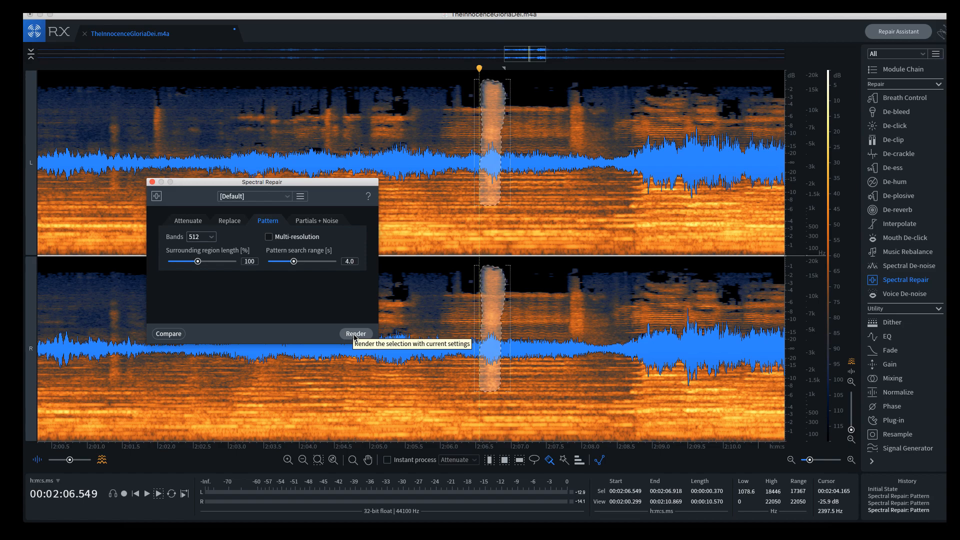
Step: Render the Pattern repair on the sniff at 2:06.5, compare via undo/redo, and keep it
click(355, 333)
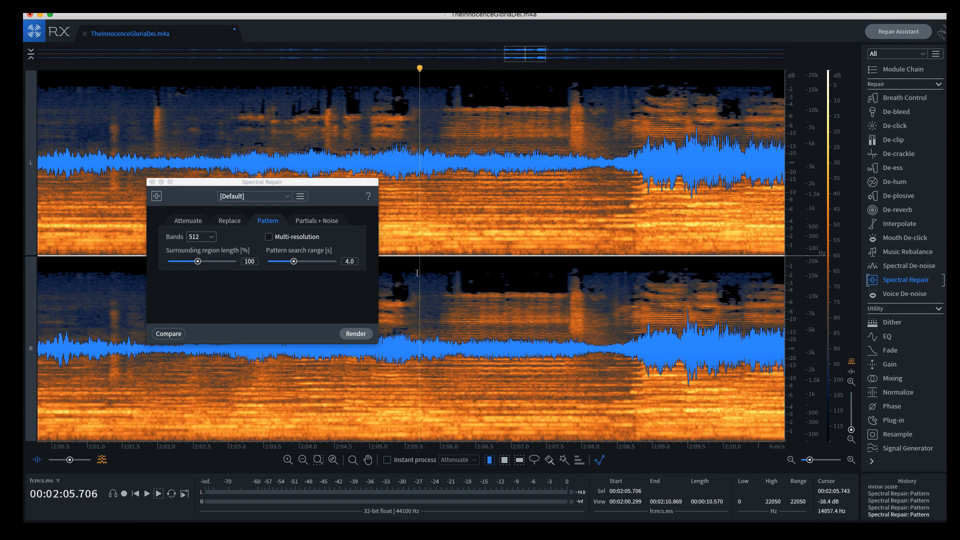
mouse_move(431, 287)
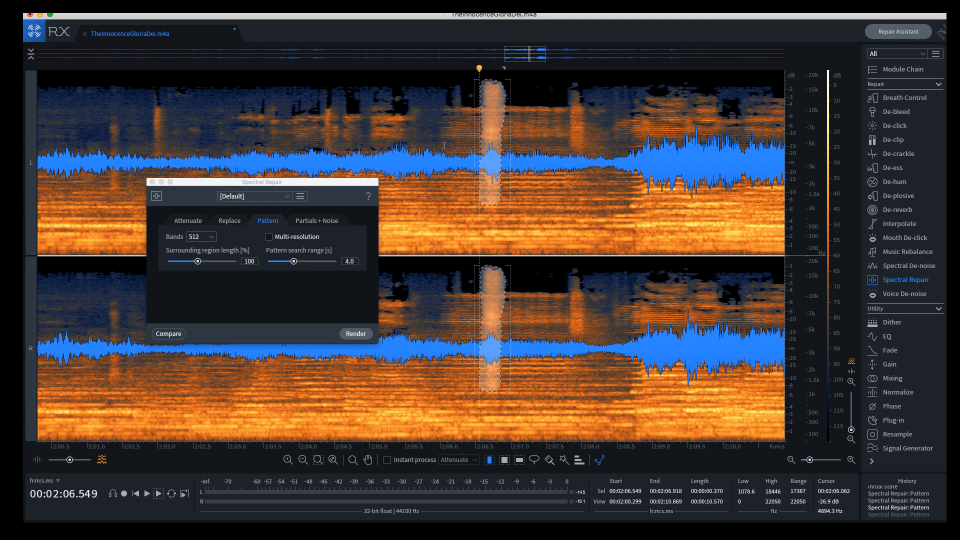
click(135, 493)
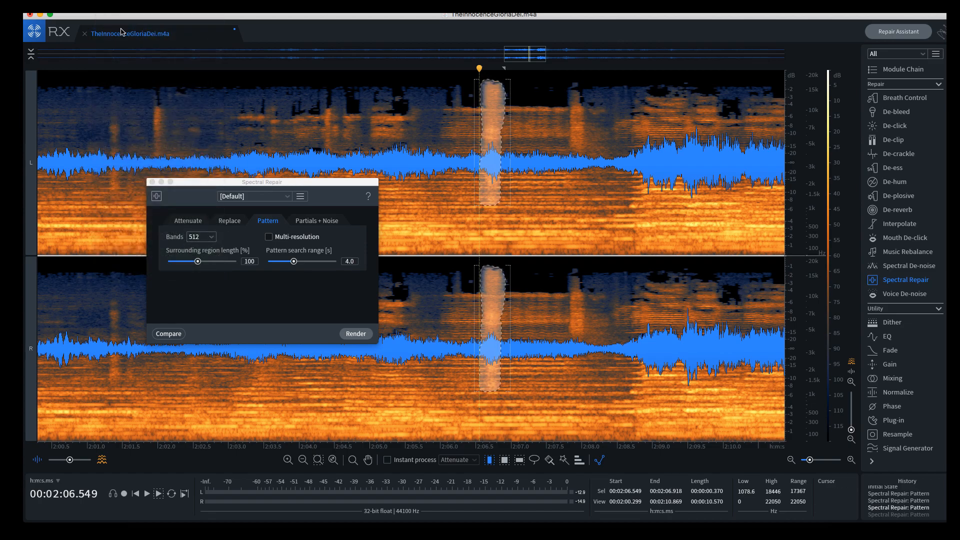
click(147, 493)
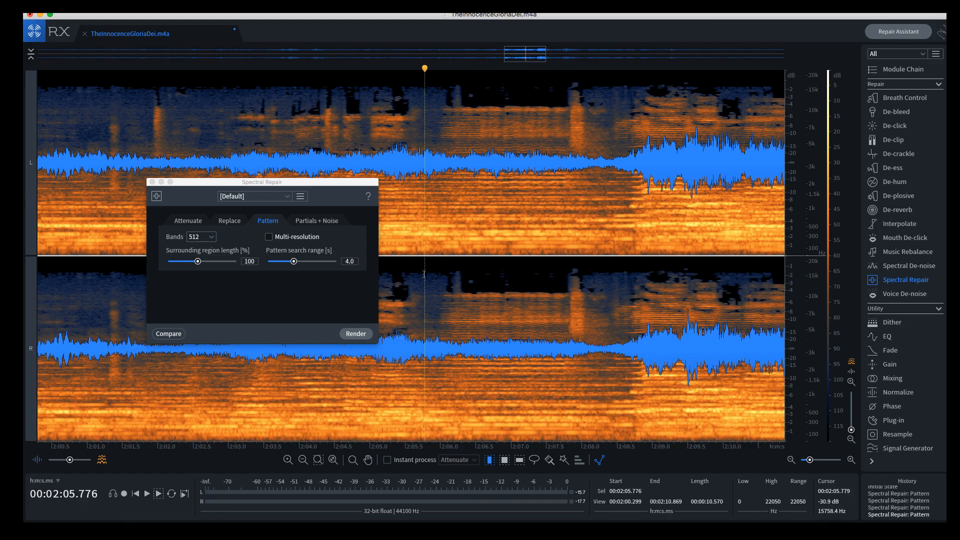
mouse_move(444, 161)
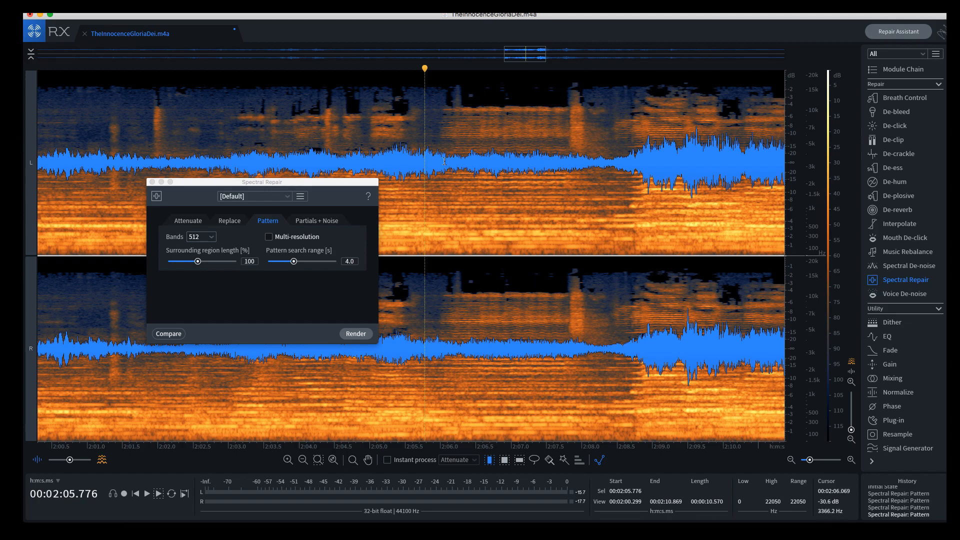
mouse_move(512, 279)
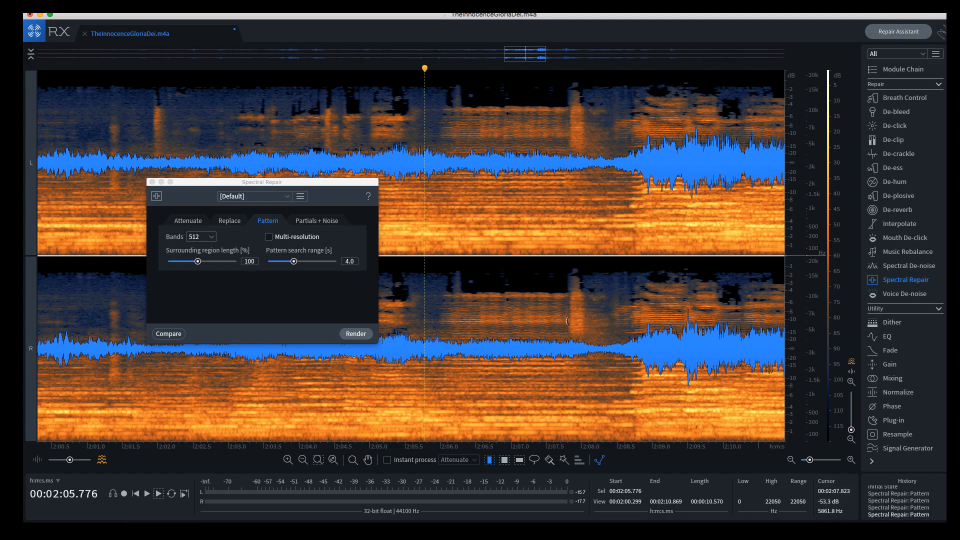
mouse_move(570, 311)
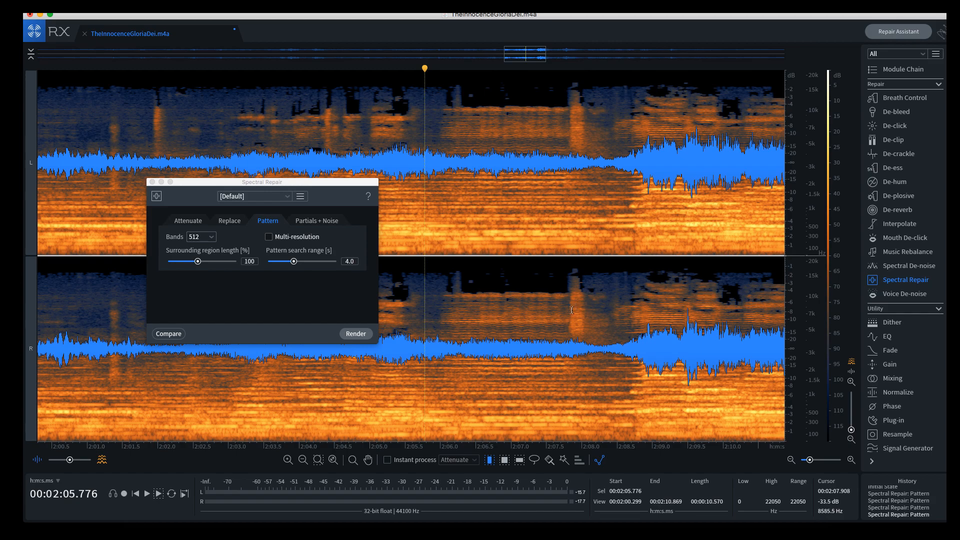
drag(544, 81, 619, 380)
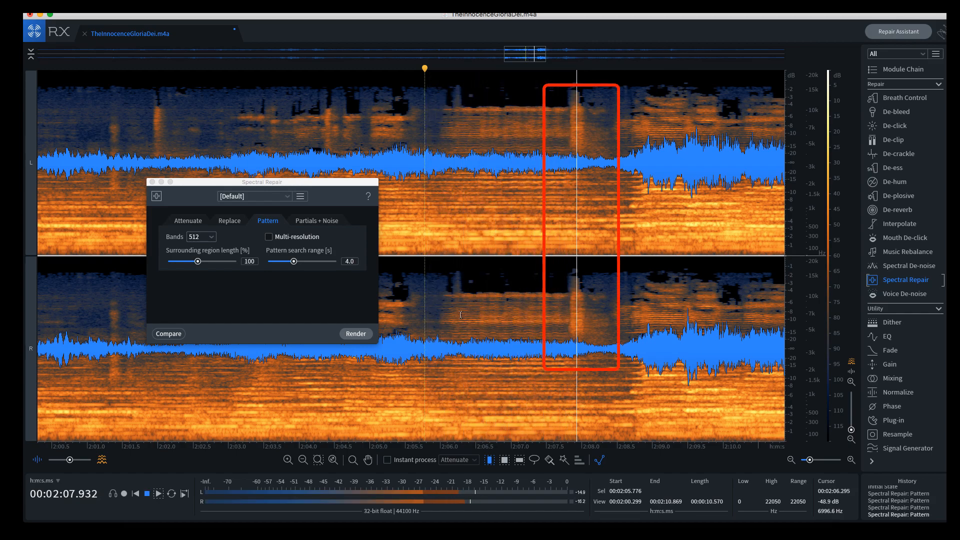
click(356, 334)
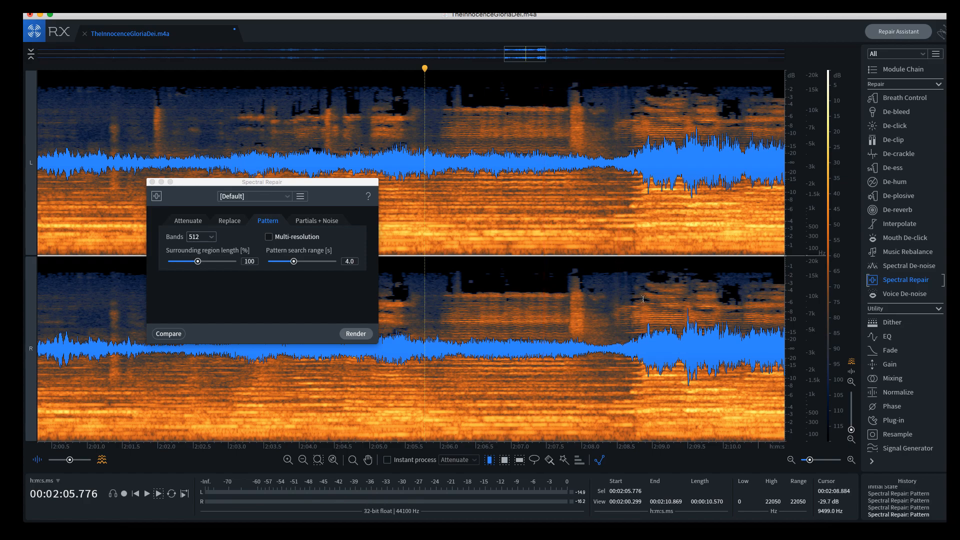